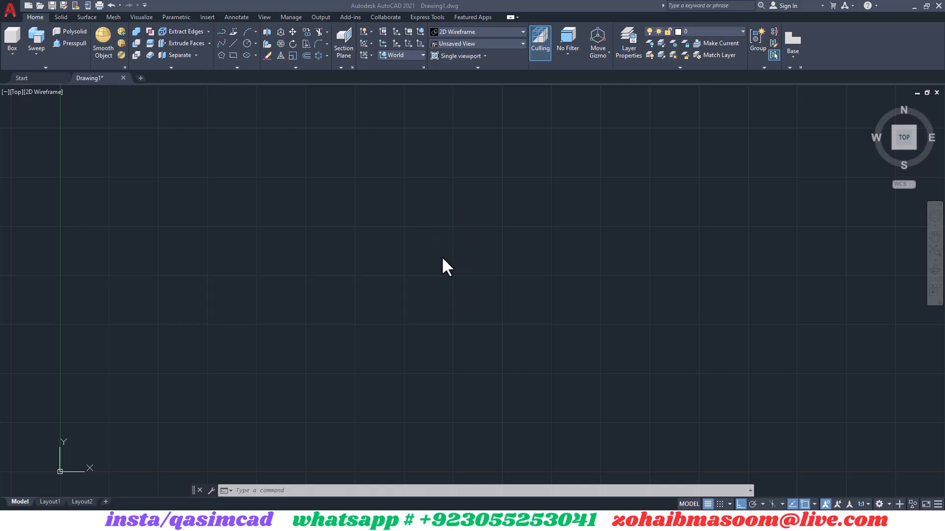
# Step: Draw two concentric circles with CIRCLE, the inner one with radius 2
pyautogui.write('c')
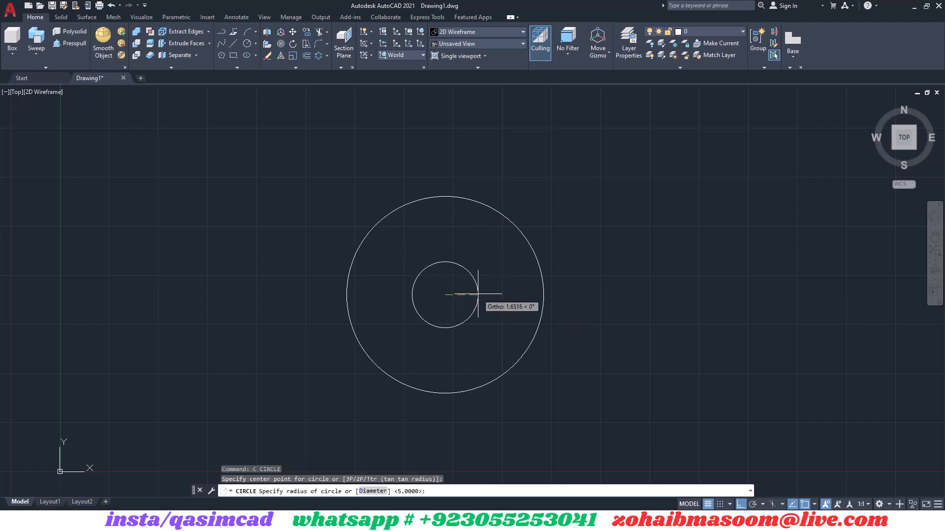
pyautogui.write('2')
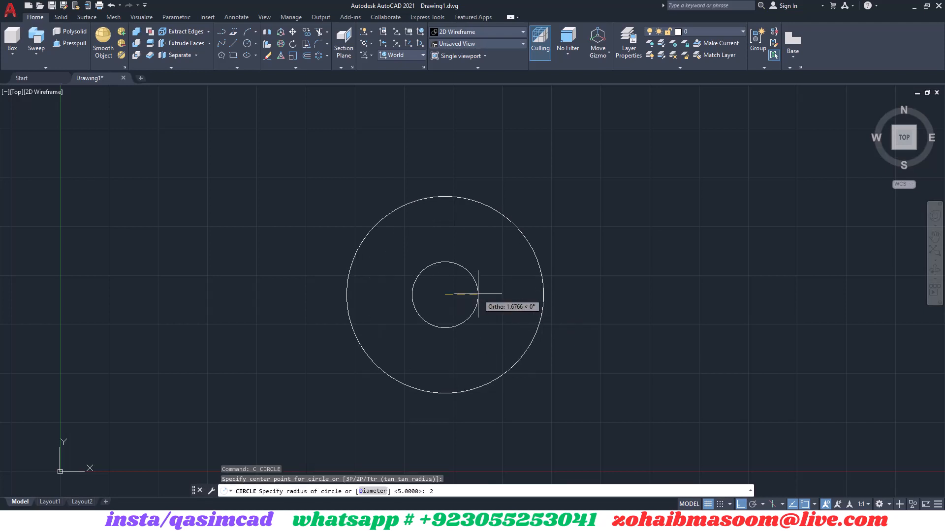
pyautogui.write('2')
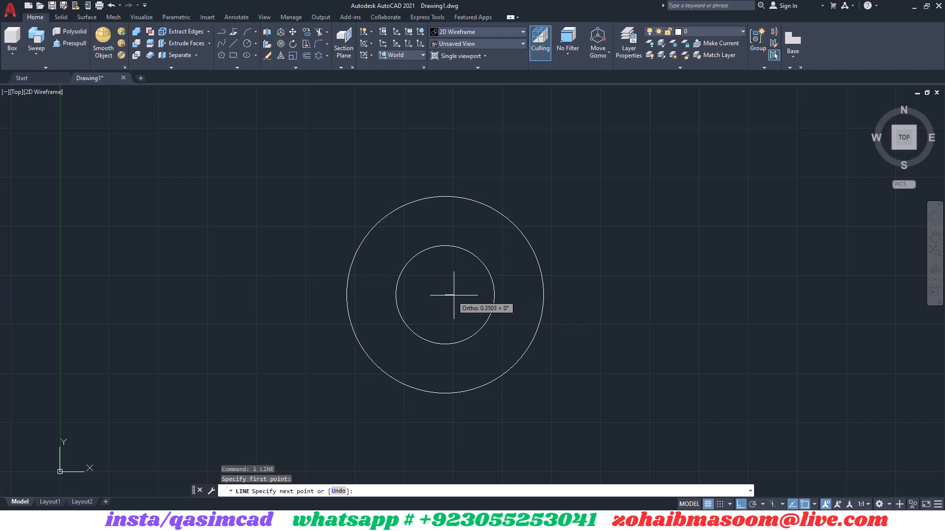
pyautogui.moveTo(466, 295)
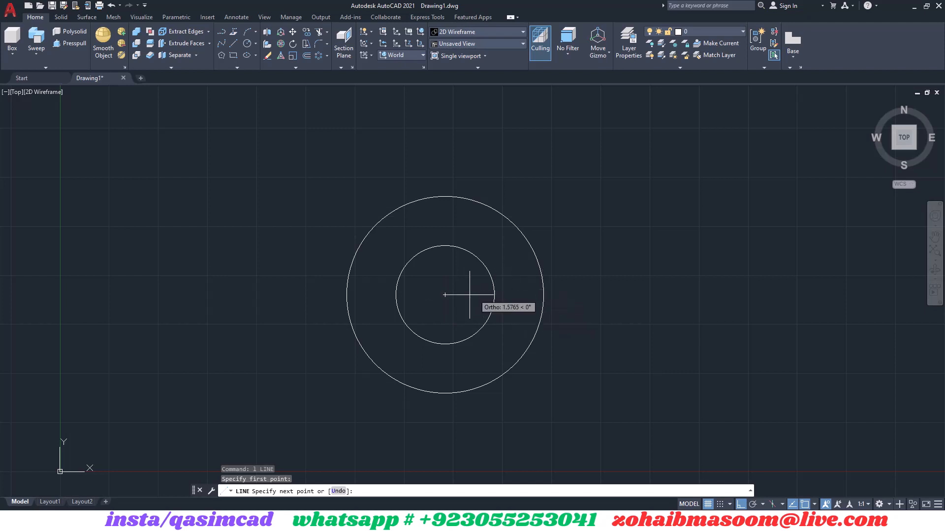
pyautogui.moveTo(548, 293)
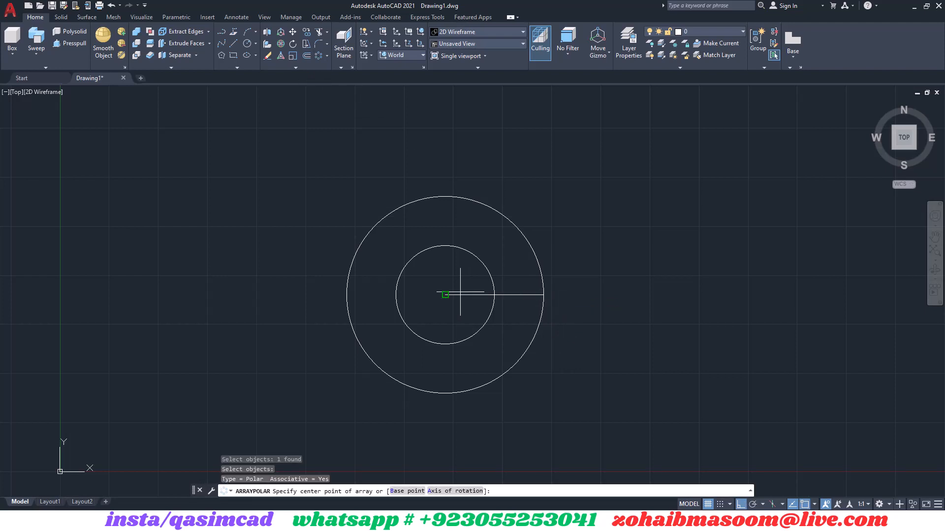
# Step: Array the radial line into 6 evenly spaced spokes around the circle centre
pyautogui.write('6')
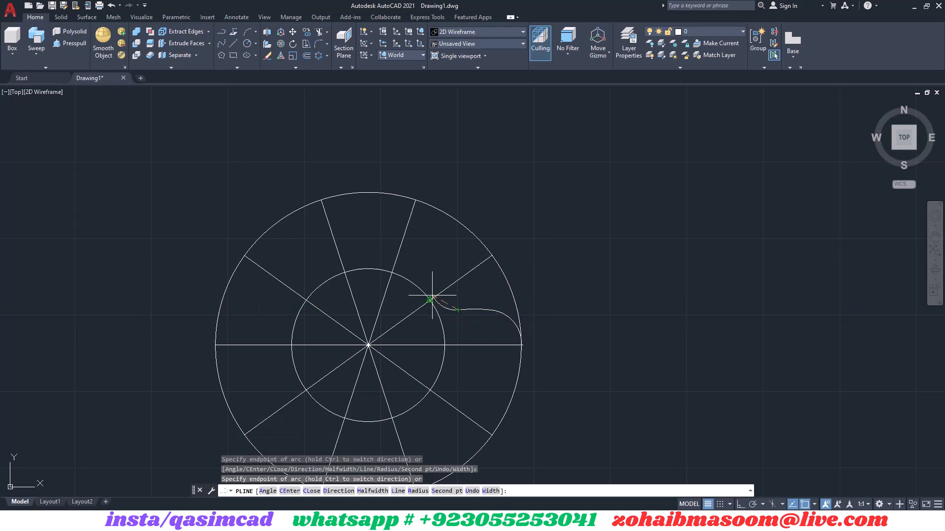
pyautogui.moveTo(422, 265)
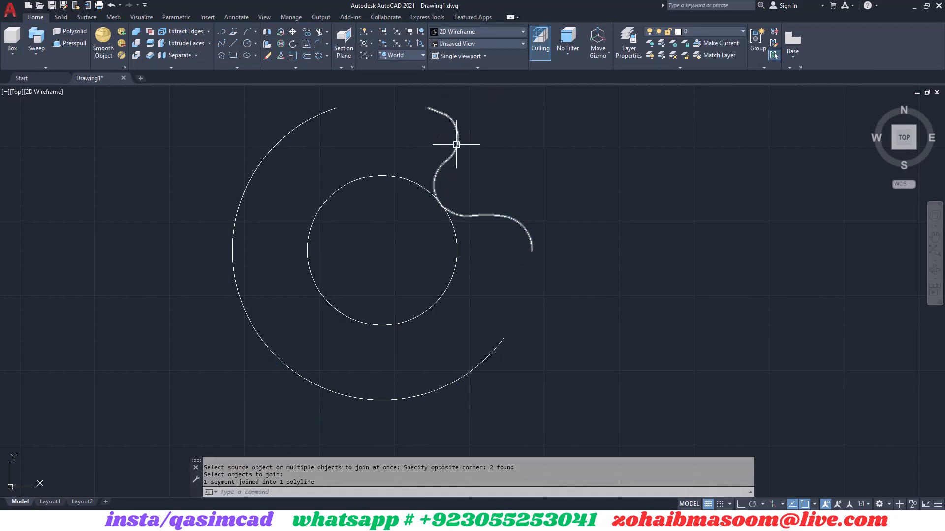
# Step: Clear the selection of the joined wavy curve
pyautogui.press('Escape')
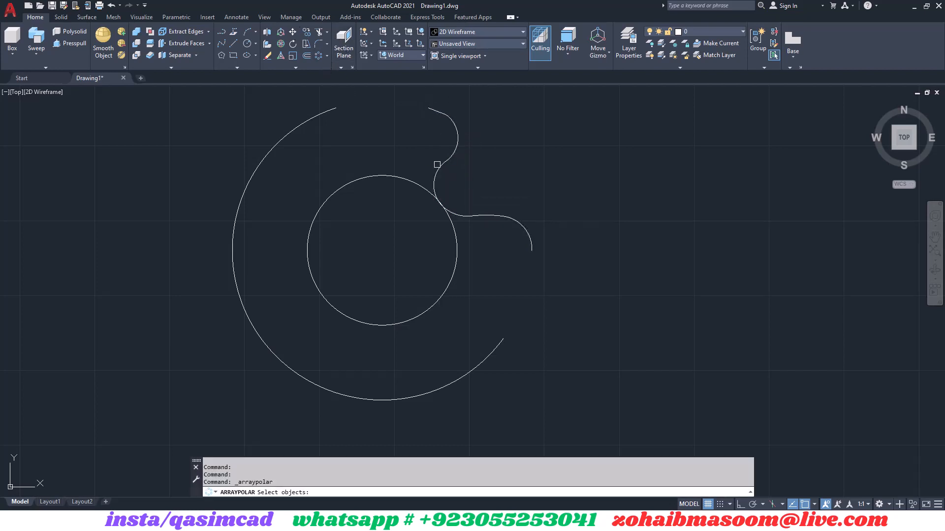
# Step: Select the wavy lobe curve for the polar array around the centre
pyautogui.click(380, 251)
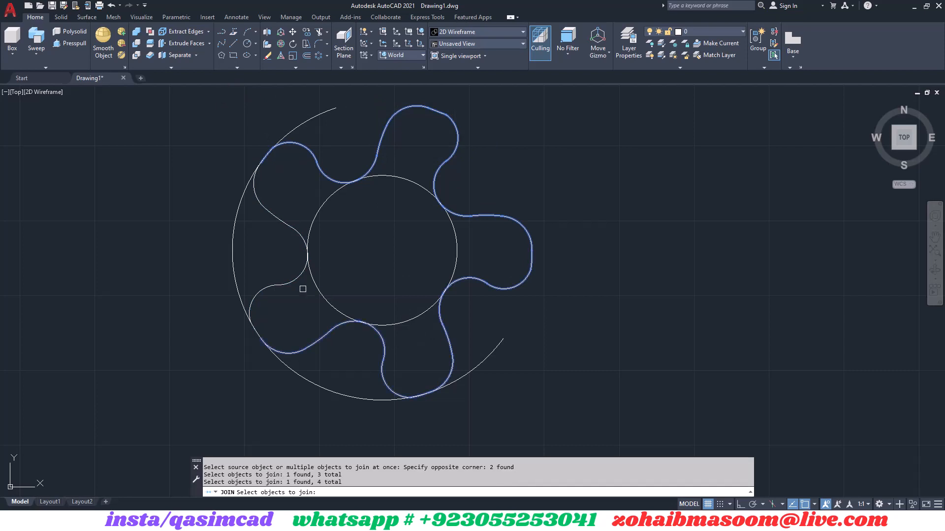
# Step: Join the five wavy pieces into one closed five-lobed outline
pyautogui.press('enter')
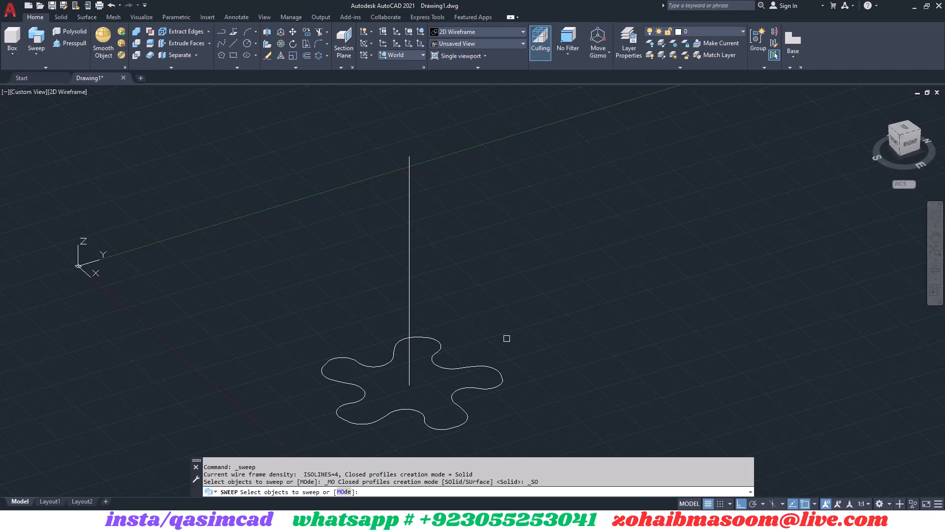
# Step: Select the five-lobed profile and set a 180-degree sweep twist
pyautogui.click(409, 392)
pyautogui.write('t')
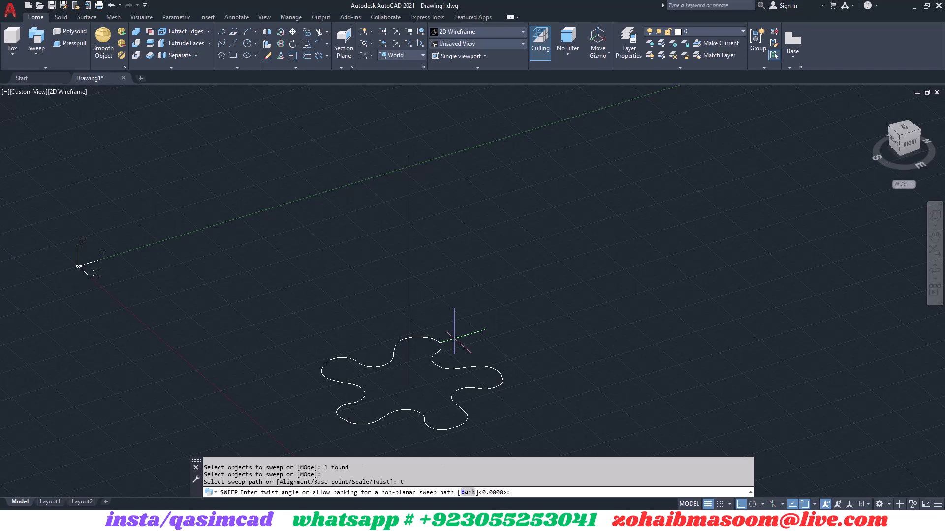
pyautogui.write('180')
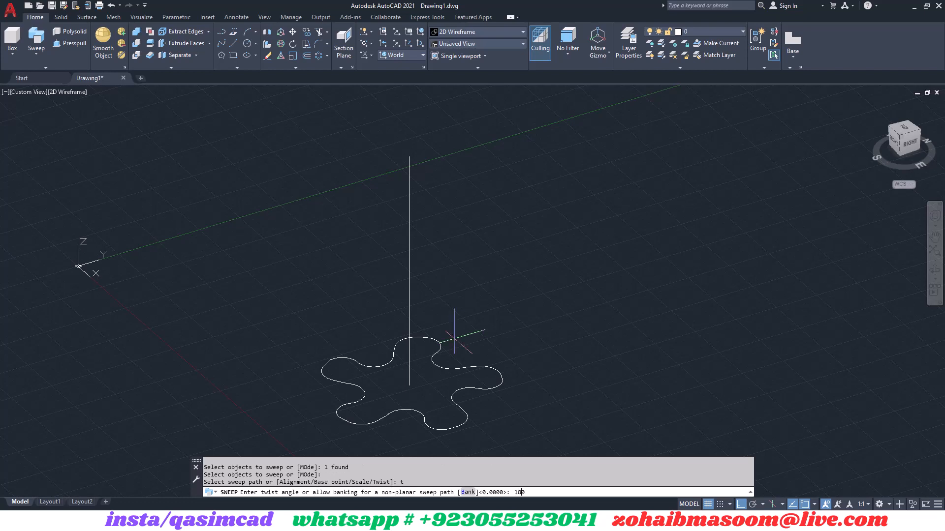